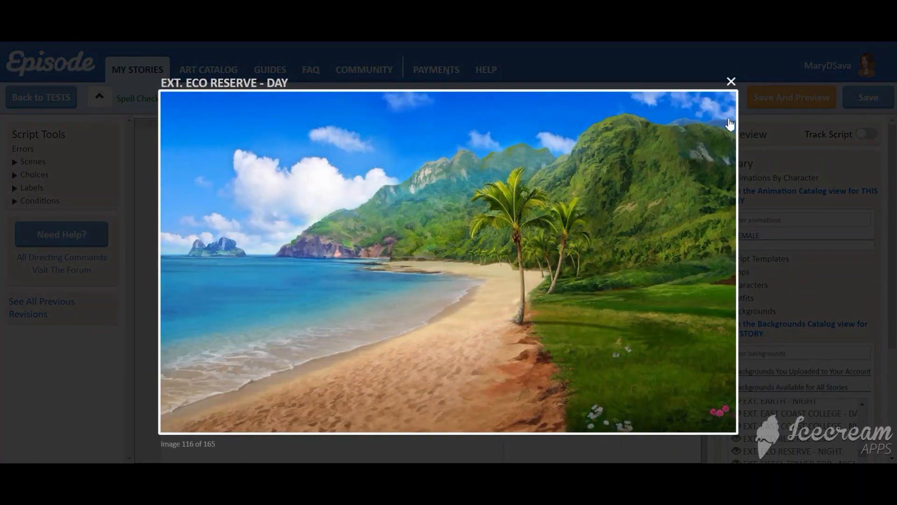
{"action": "left_click", "coordinate": [731, 81]}
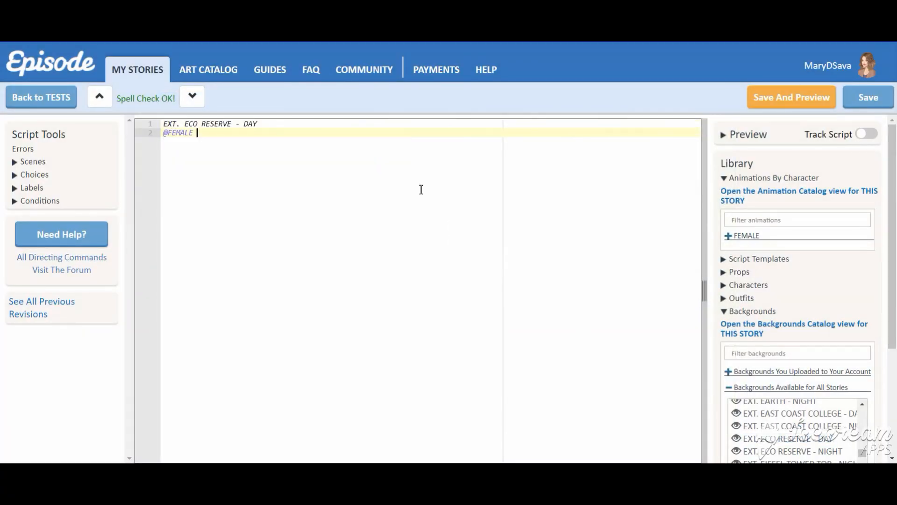
Script FEMALE entering from left, asking "Is it the place?", and a choice [timed: 5] line
{"action": "type", "text": "enters from left to screen center"}
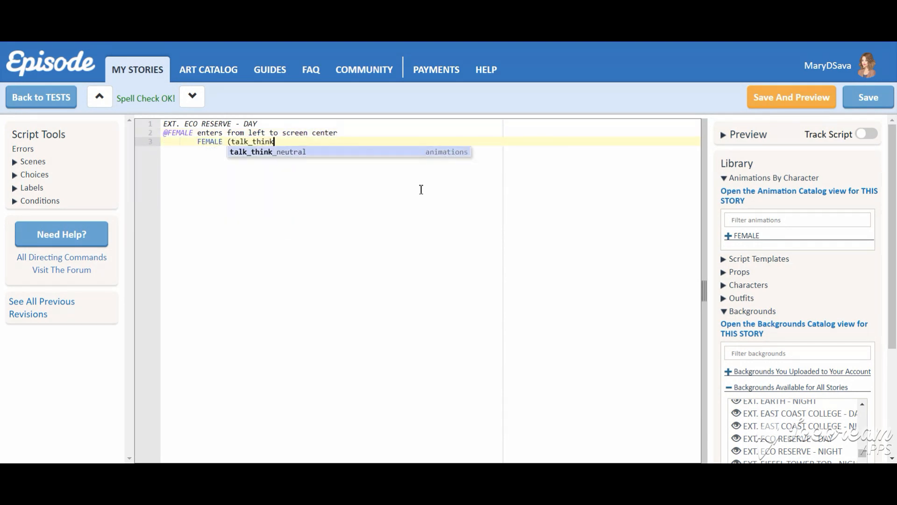
{"action": "type", "text": "Is it the place?"}
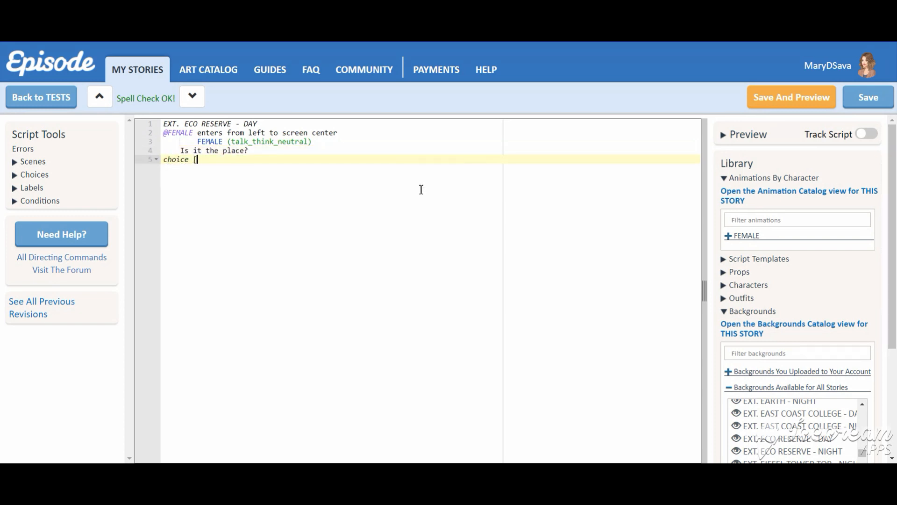
{"action": "type", "text": "timed:"}
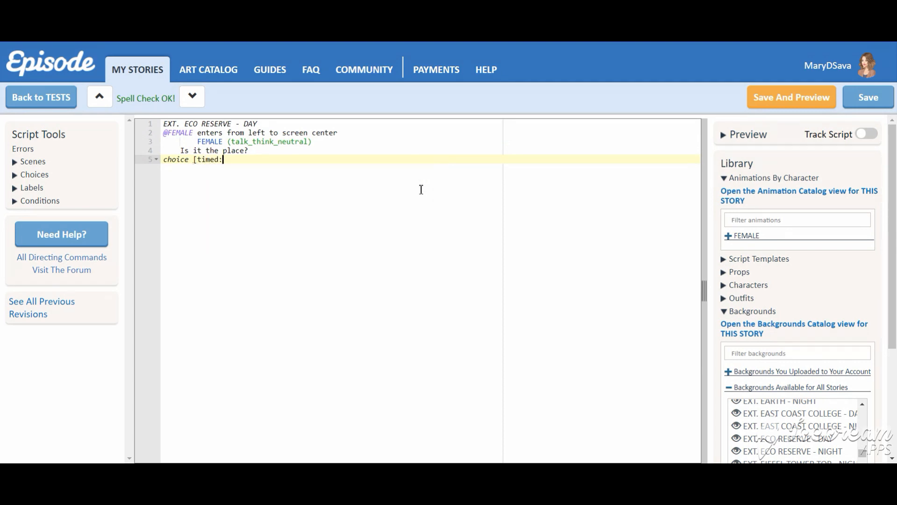
{"action": "type", "text": "5["}
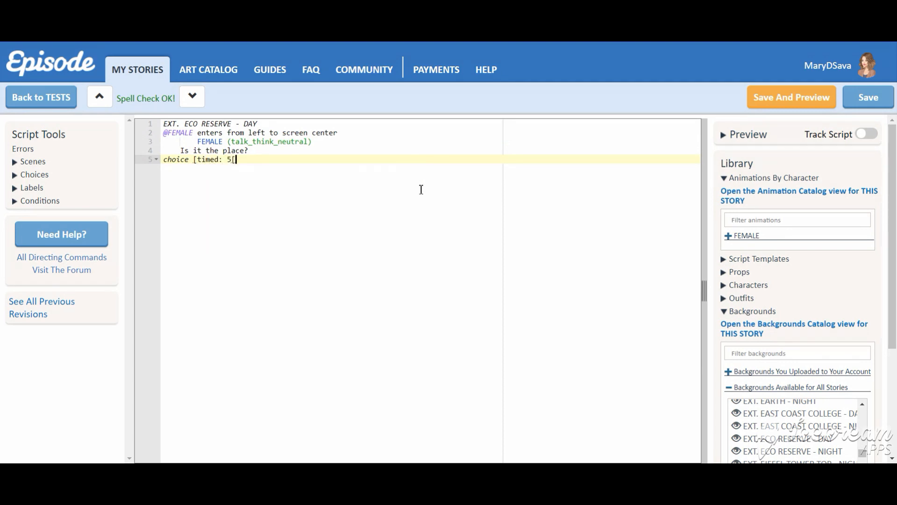
{"action": "key", "text": "enter"}
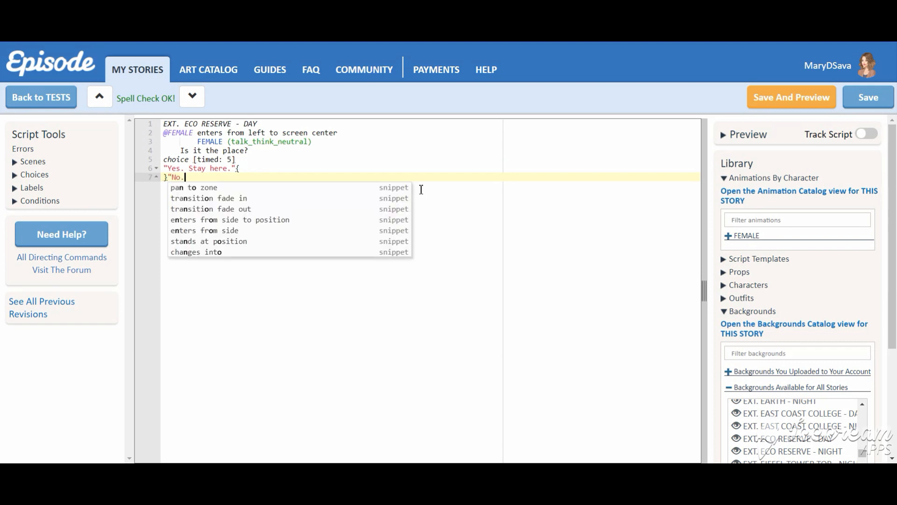
{"action": "type", "text": "Go further."}
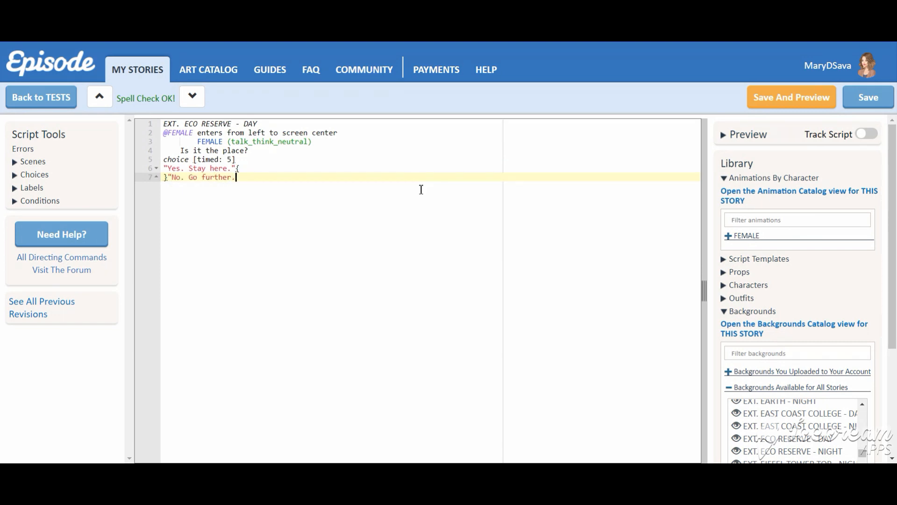
{"action": "type", "text": "@FEMALE exits right"}
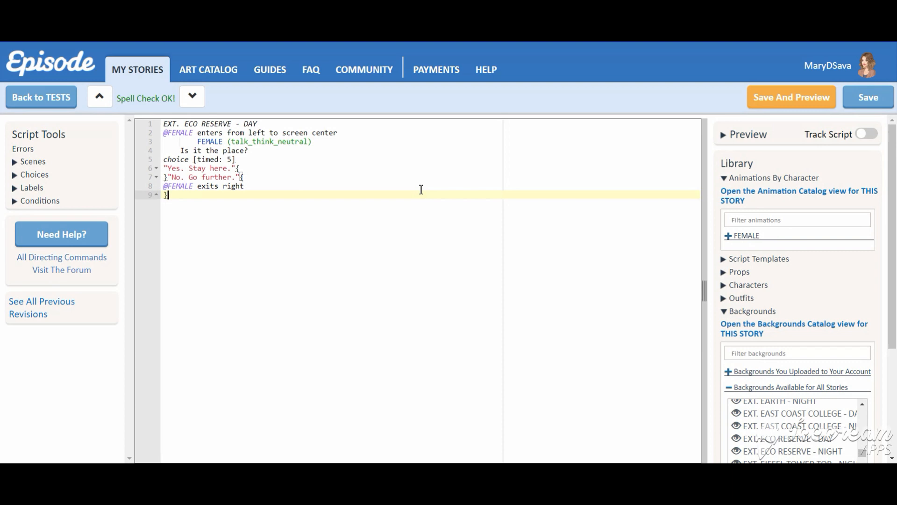
{"action": "type", "text": "Test"}
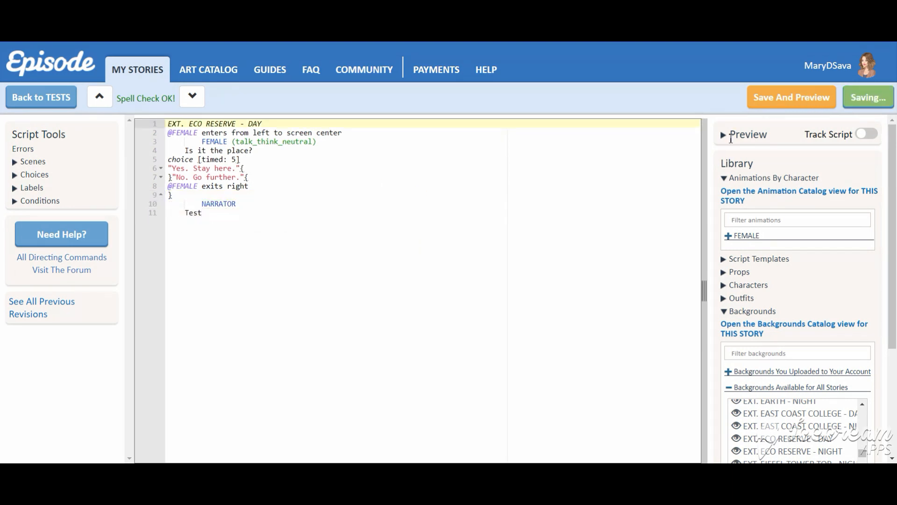
Save the script and play it in the story player to preview the beach scene
{"action": "left_click", "coordinate": [791, 96]}
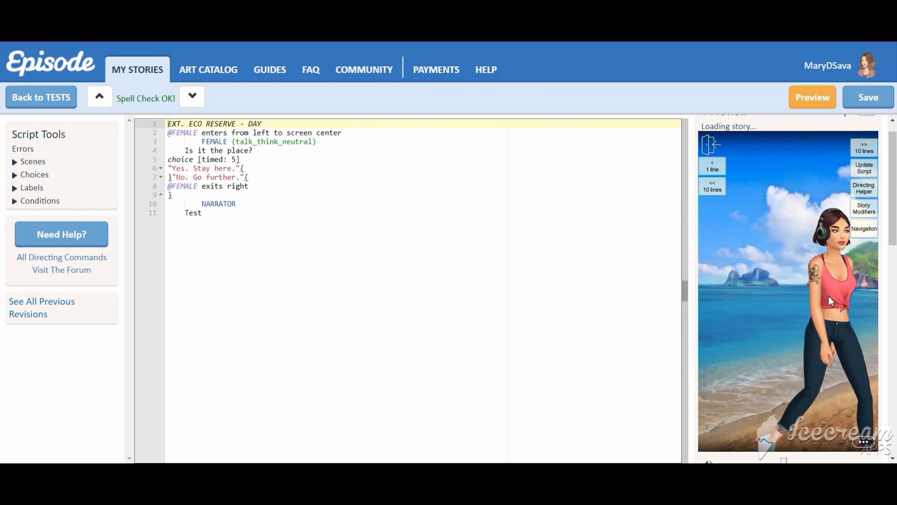
{"action": "left_click", "coordinate": [812, 97]}
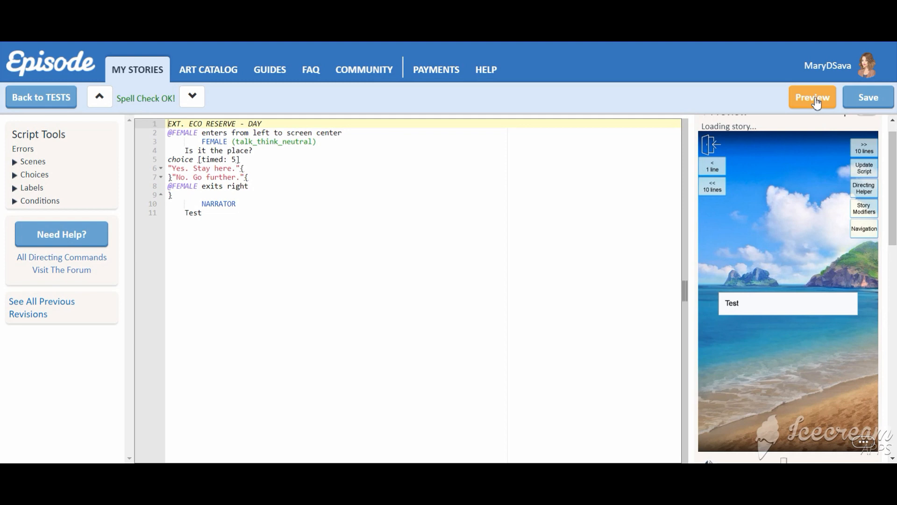